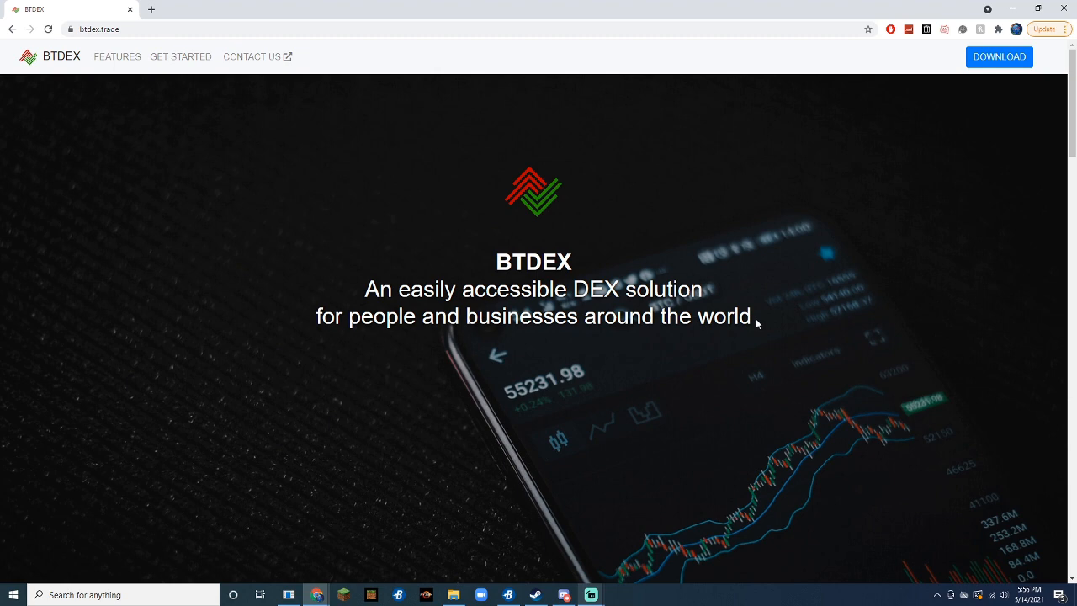
mouse_move(865, 372)
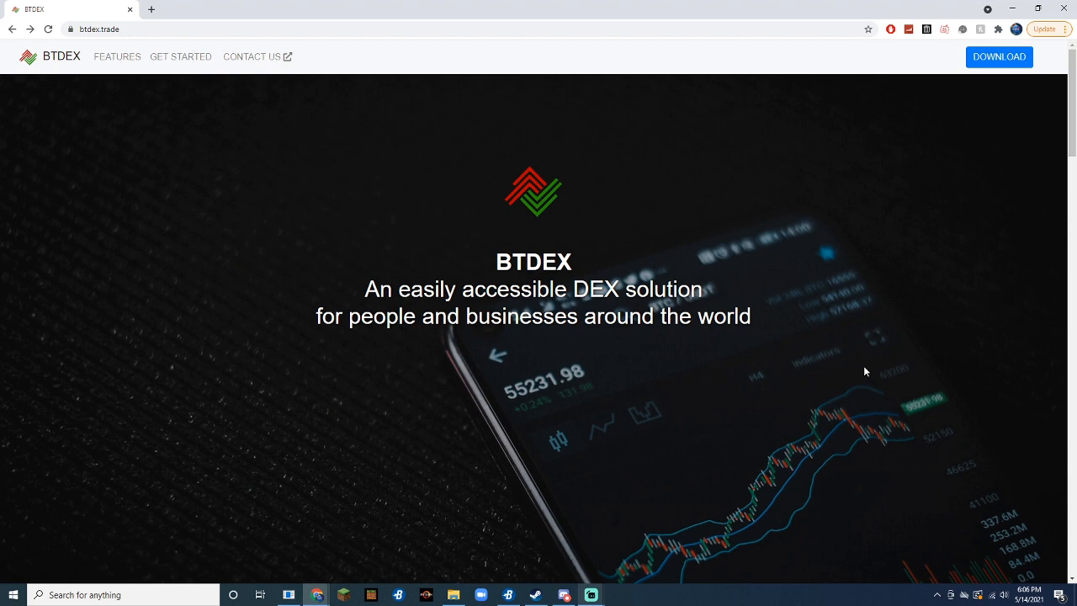
mouse_move(976, 57)
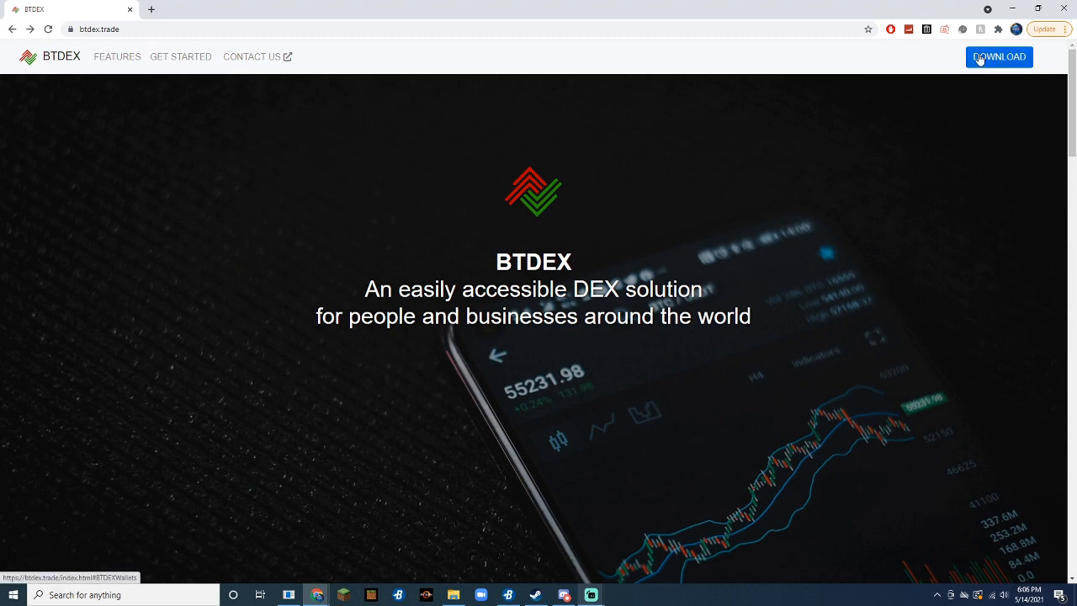
- Download the BTDEX wallet installer for Windows from the download section
left_click(1000, 57)
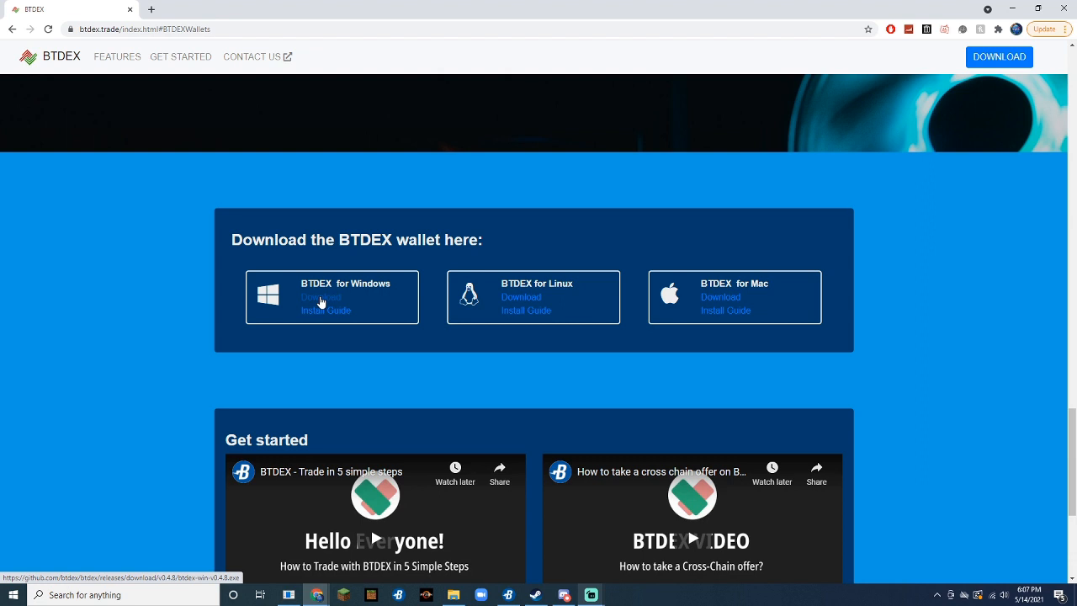
left_click(320, 297)
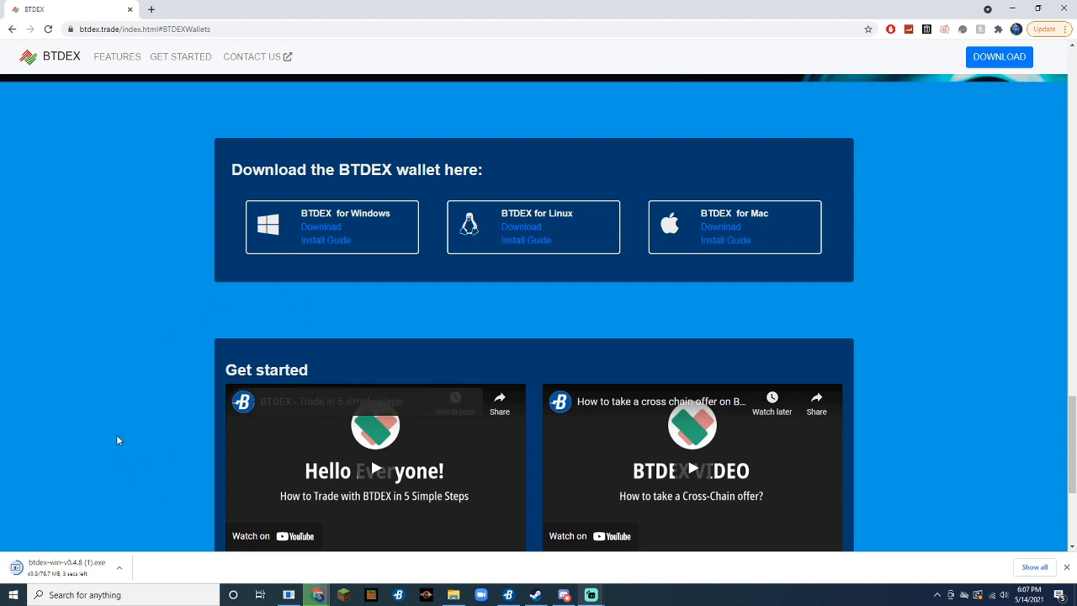
mouse_move(107, 557)
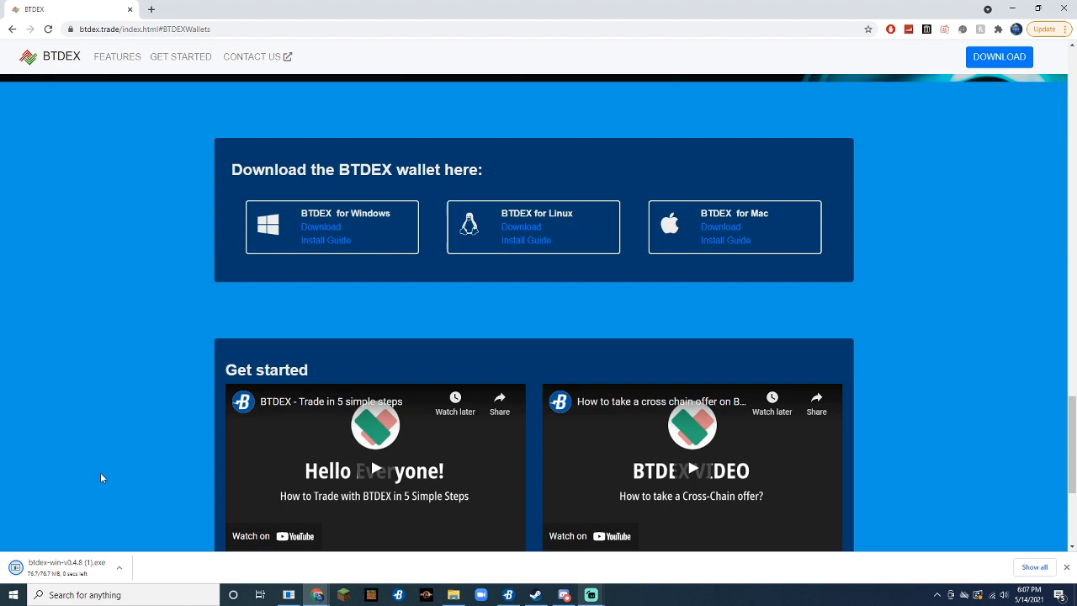
mouse_move(91, 535)
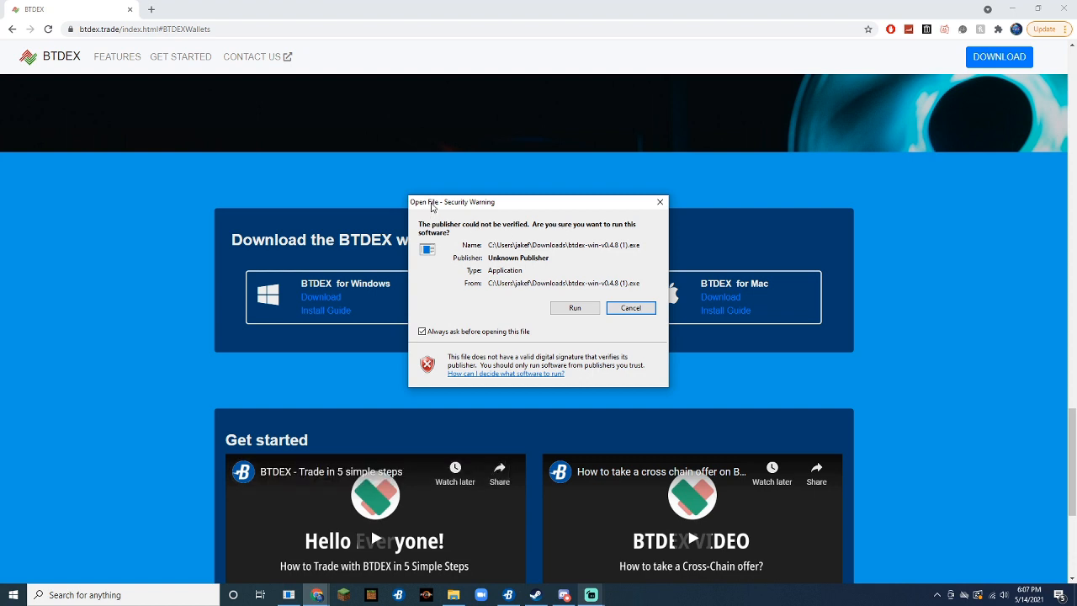
mouse_move(515, 209)
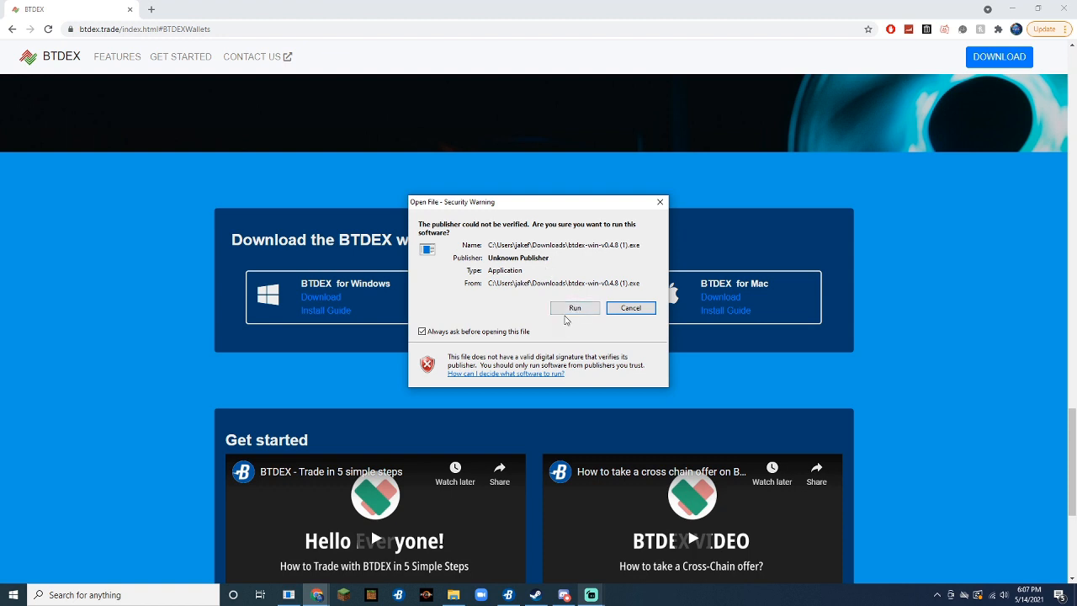
- Allow the downloaded BTDEX installer to run past the Windows security warning
left_click(574, 306)
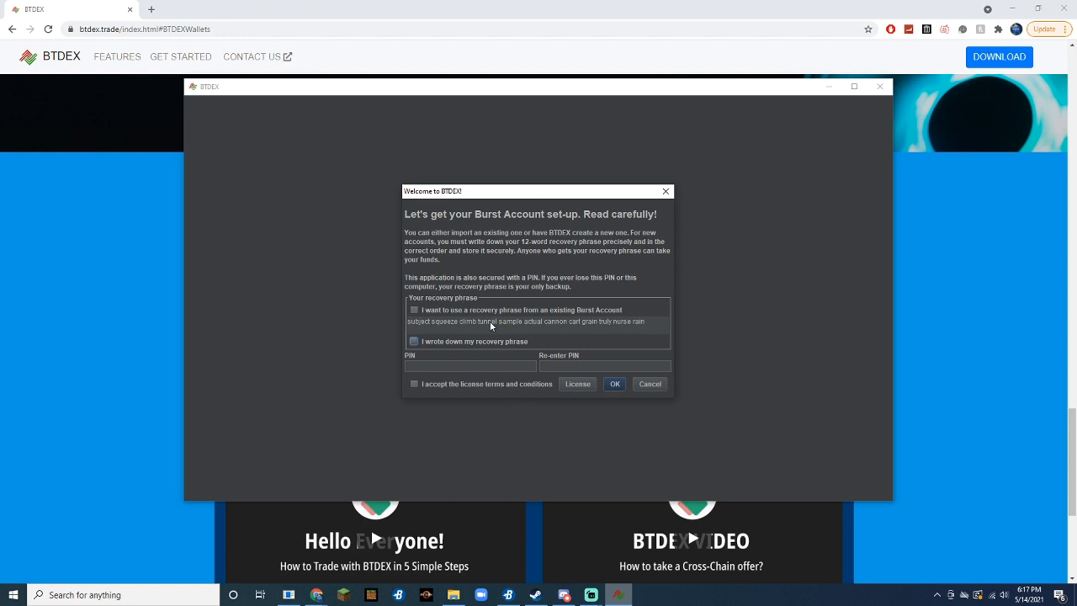
mouse_move(499, 326)
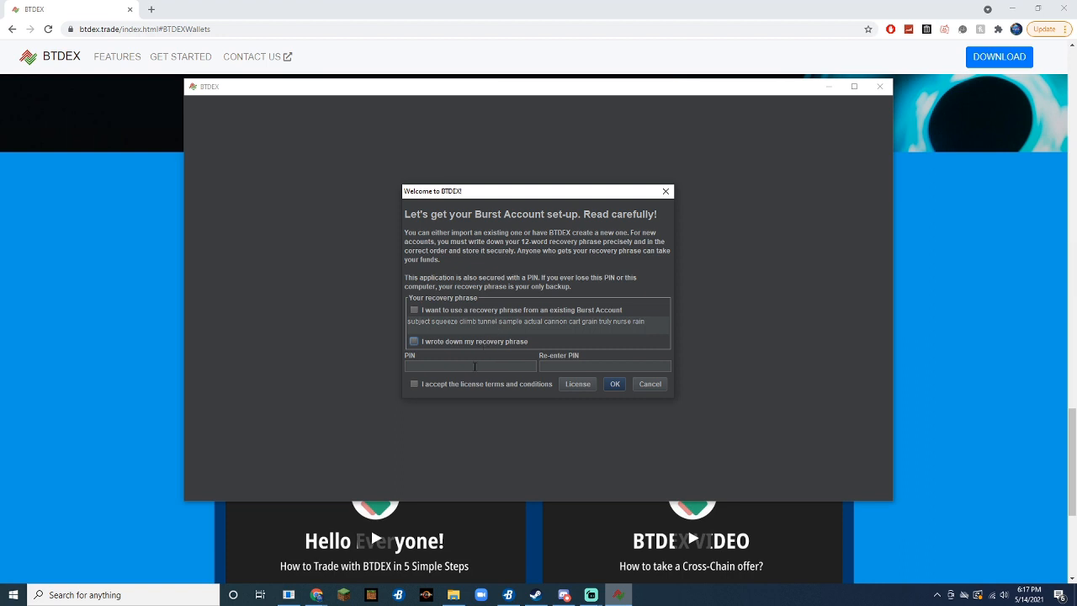
mouse_move(474, 364)
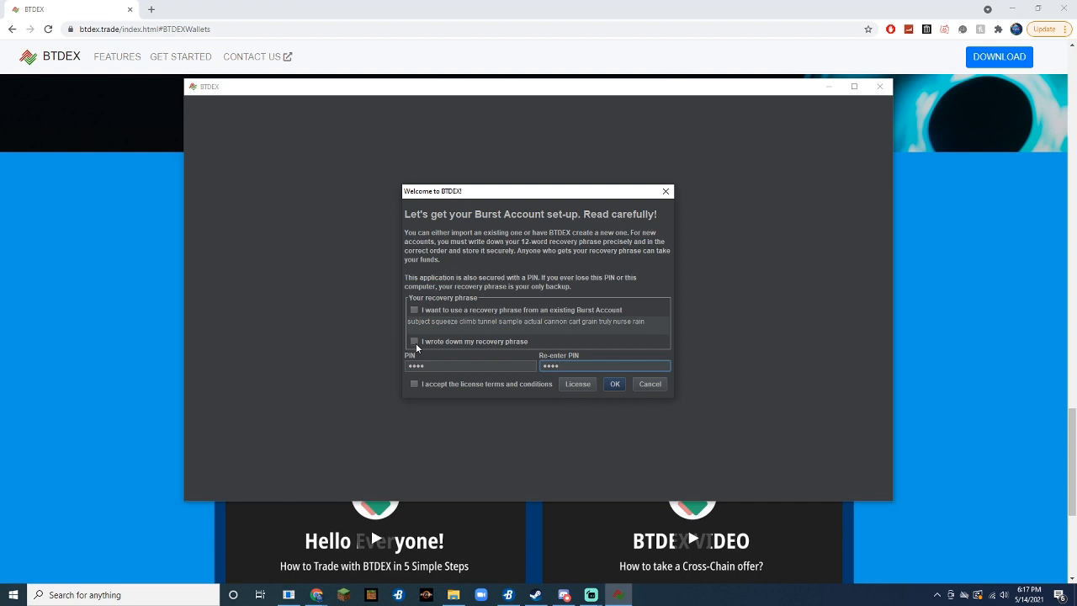
- Confirm the recovery phrase was written down, accept the license terms and finish account setup
left_click(414, 340)
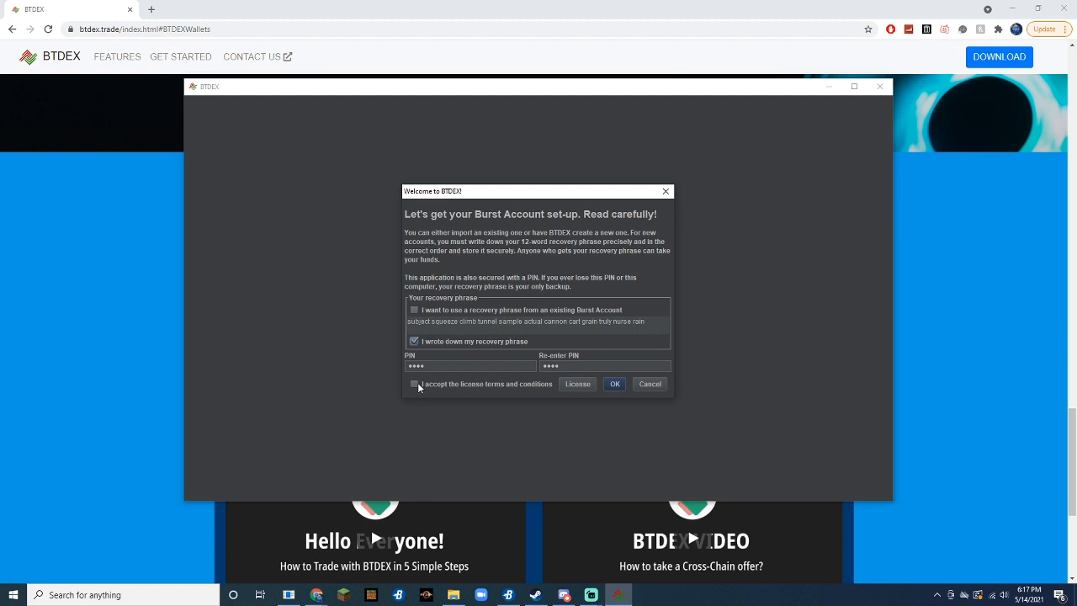
left_click(414, 384)
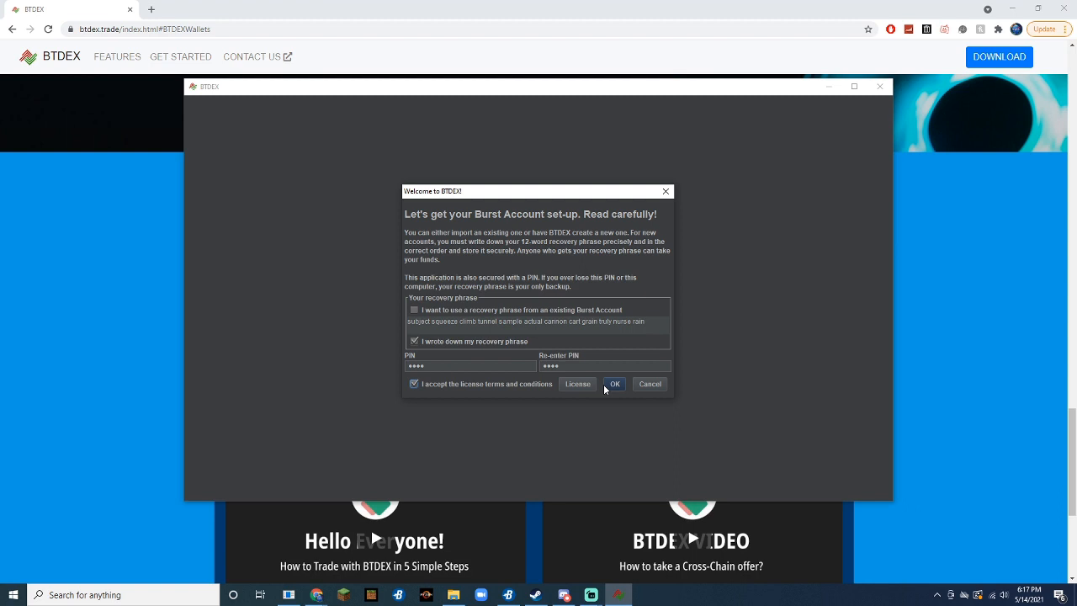
left_click(614, 384)
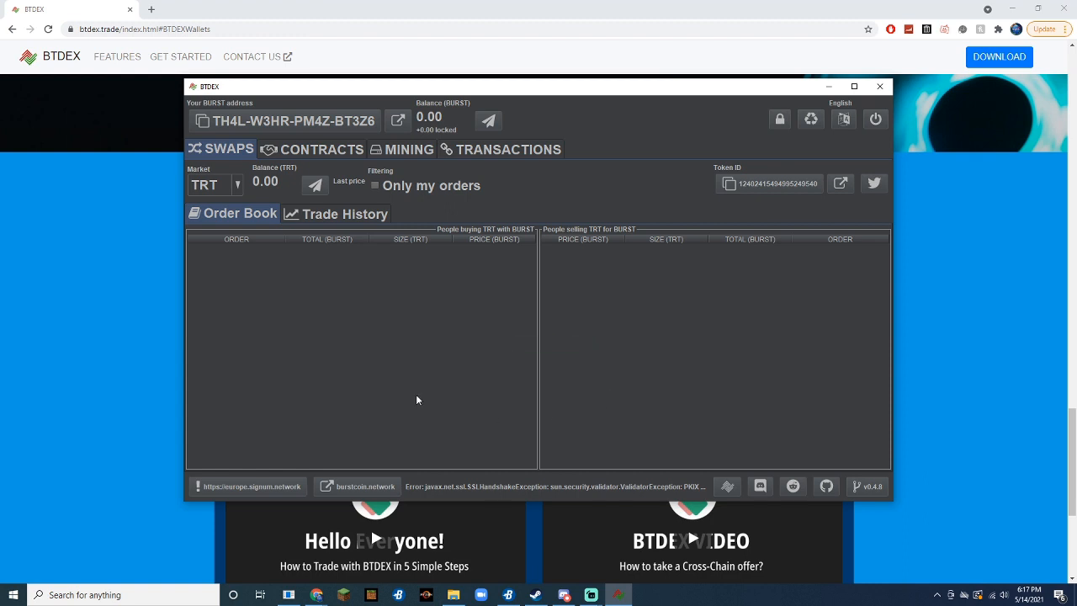
mouse_move(473, 358)
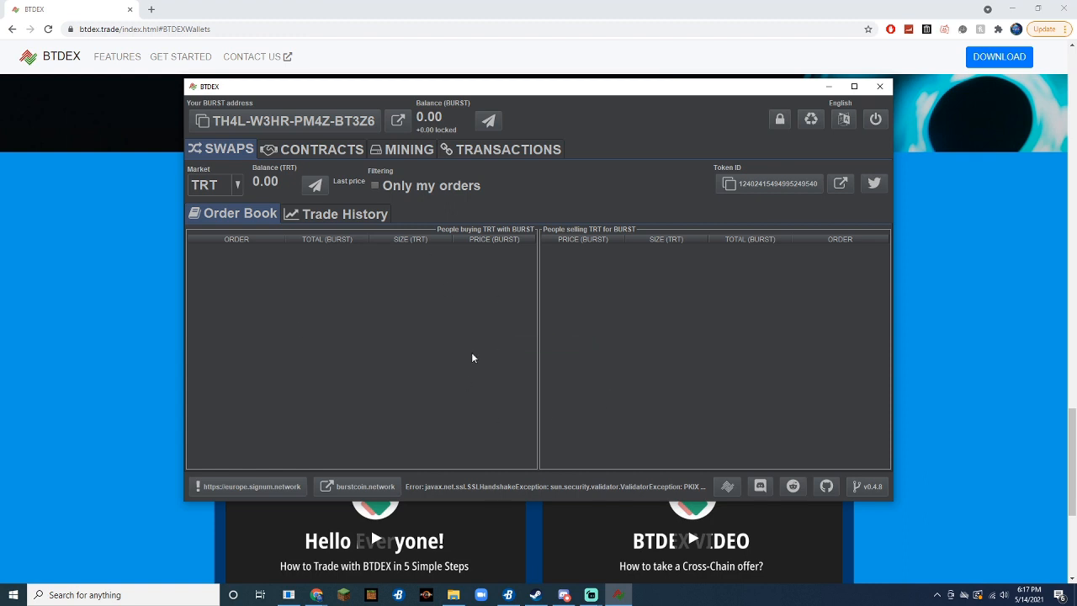
- Switch the BTDEX wallet to its Mining section
left_click(411, 148)
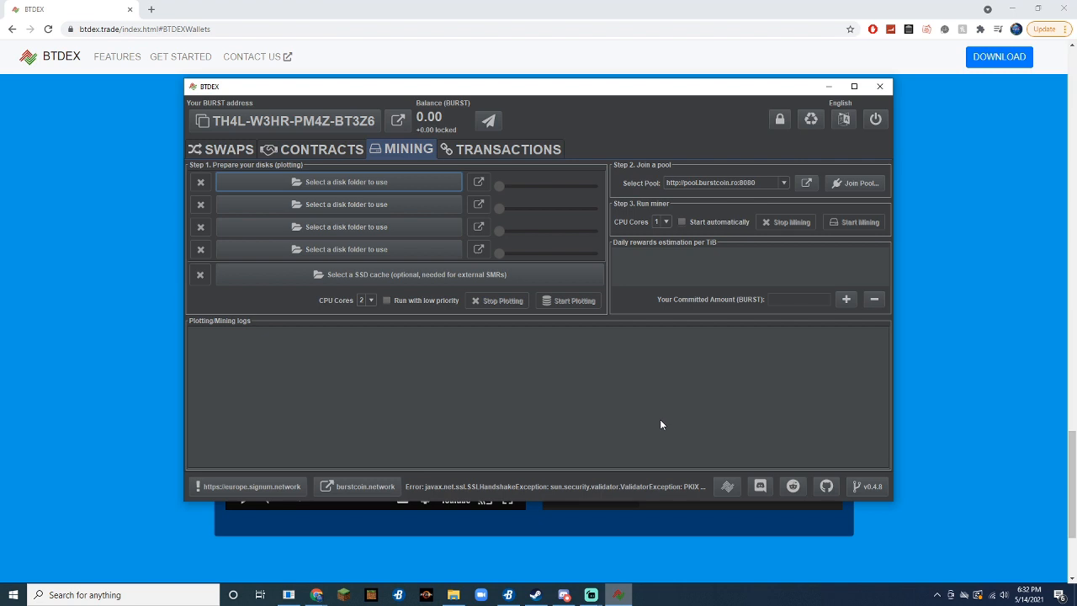
mouse_move(659, 423)
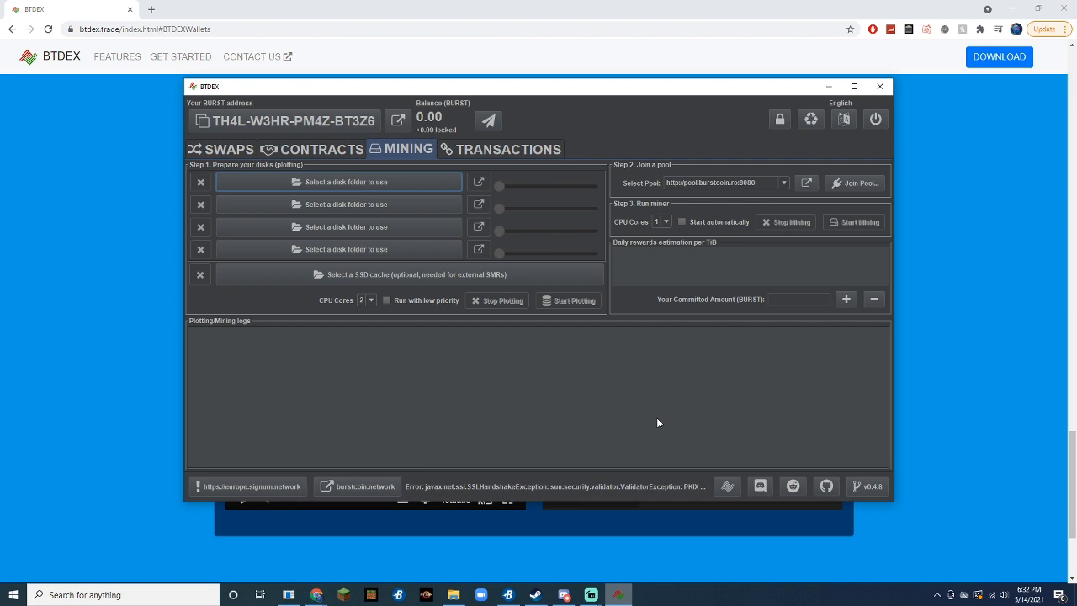
mouse_move(650, 417)
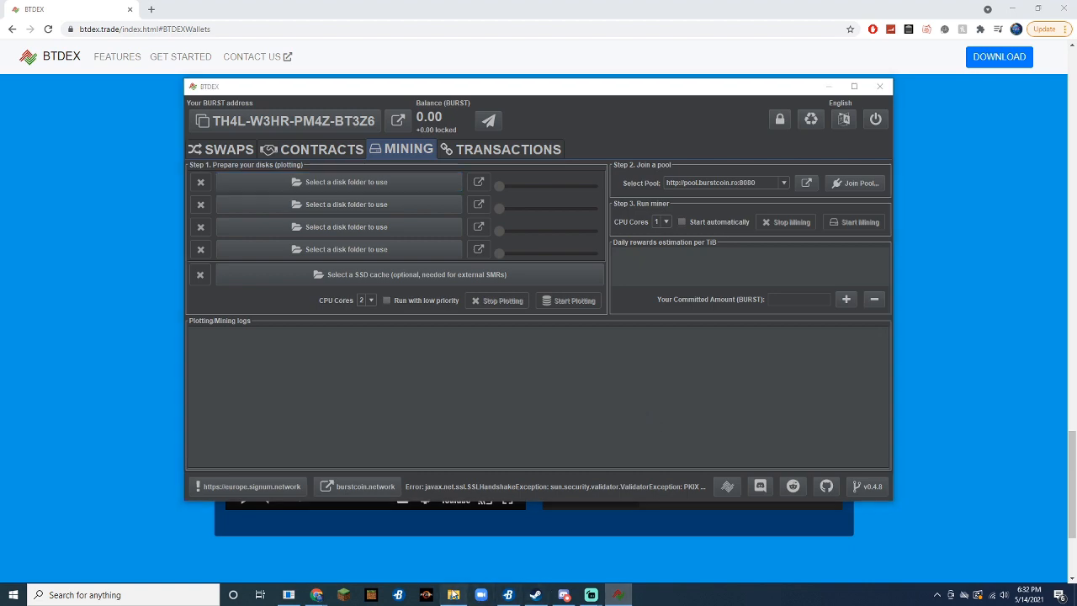
left_click(338, 182)
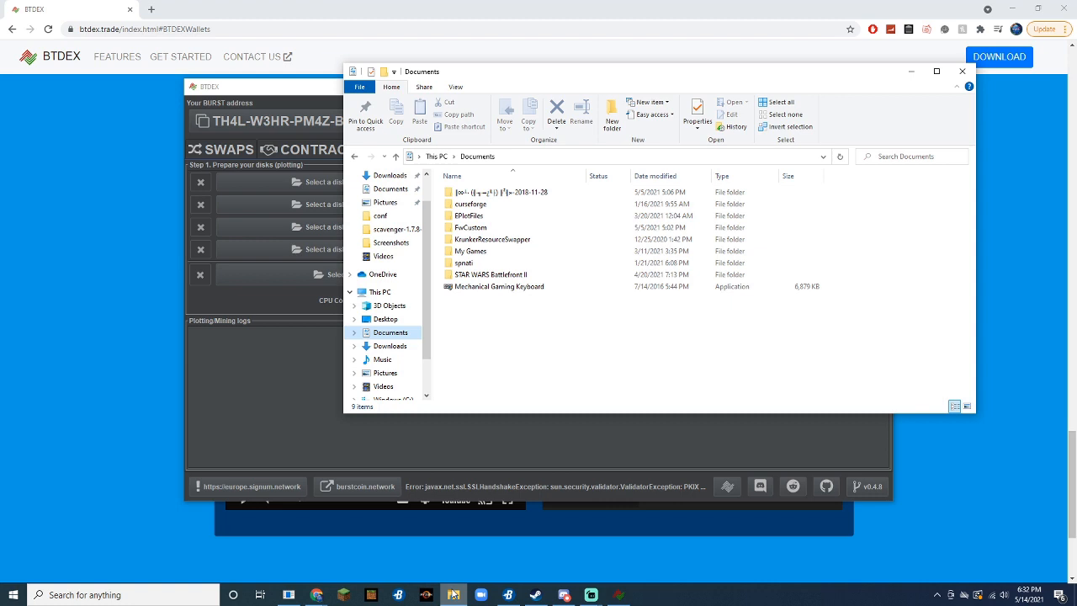
mouse_move(519, 401)
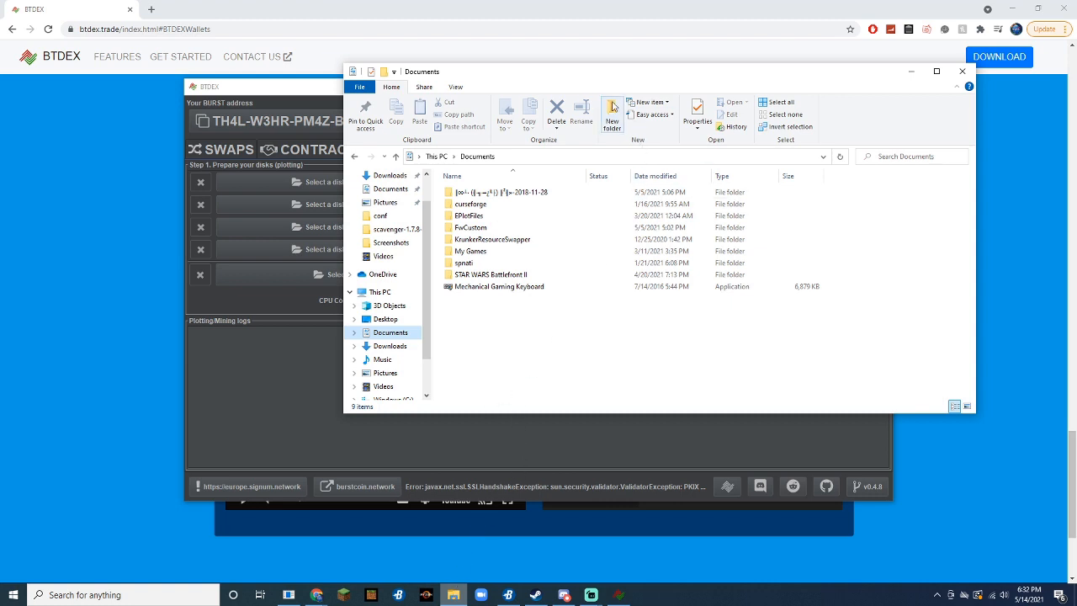
- Create a new folder named 'plot files' in Documents and return to the wallet
left_click(613, 115)
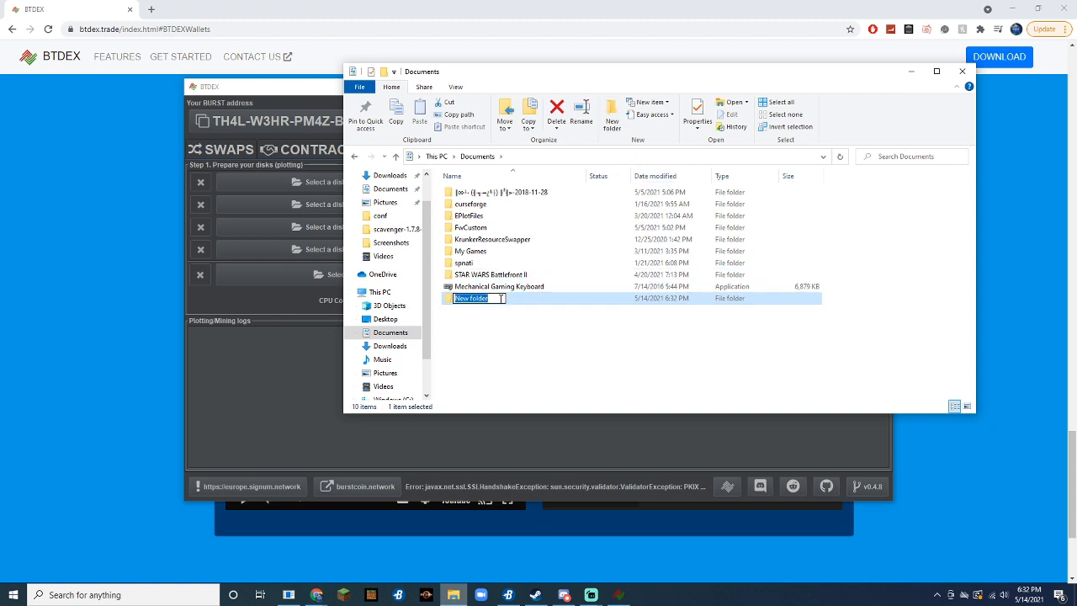
type("p")
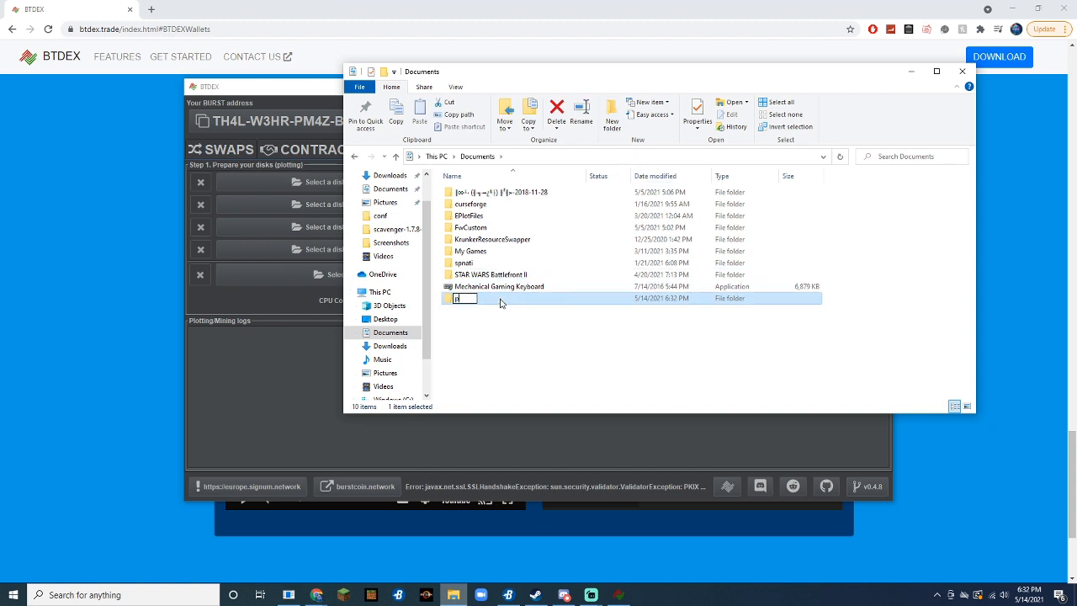
type("plot files")
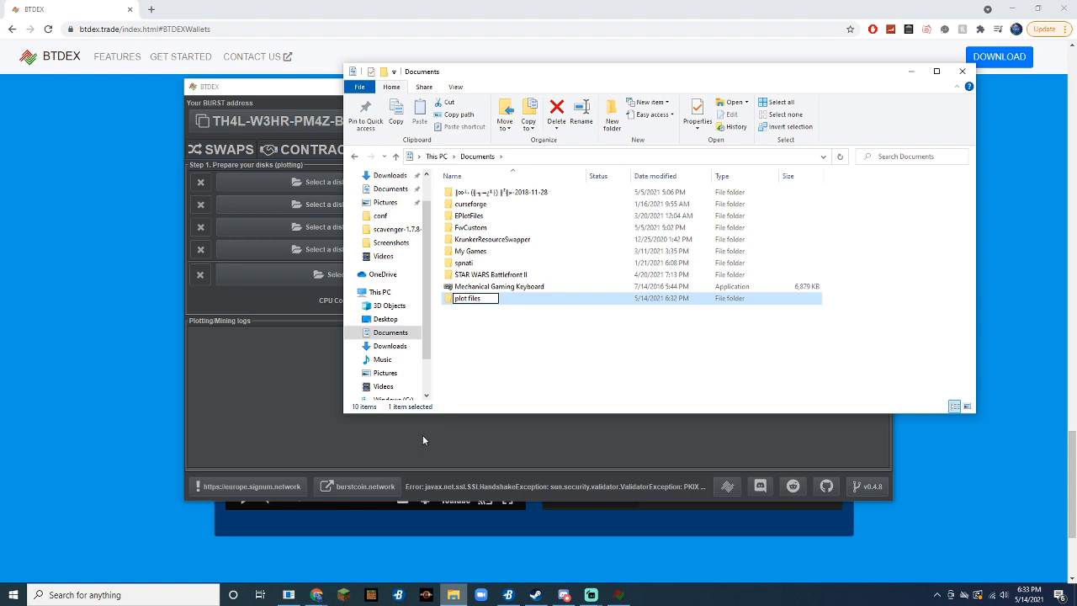
left_click(210, 86)
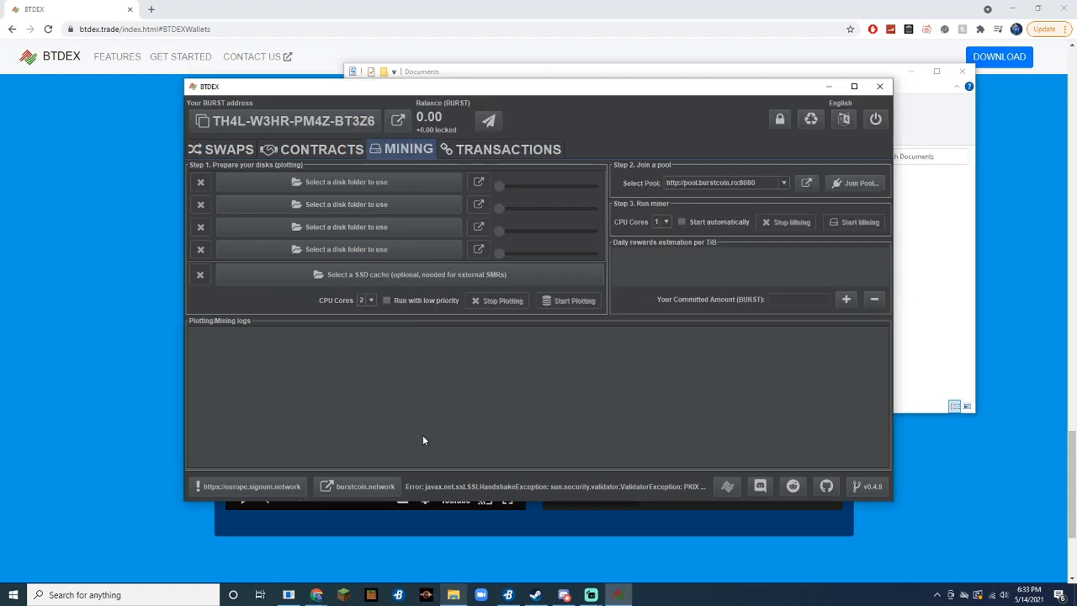
mouse_move(244, 128)
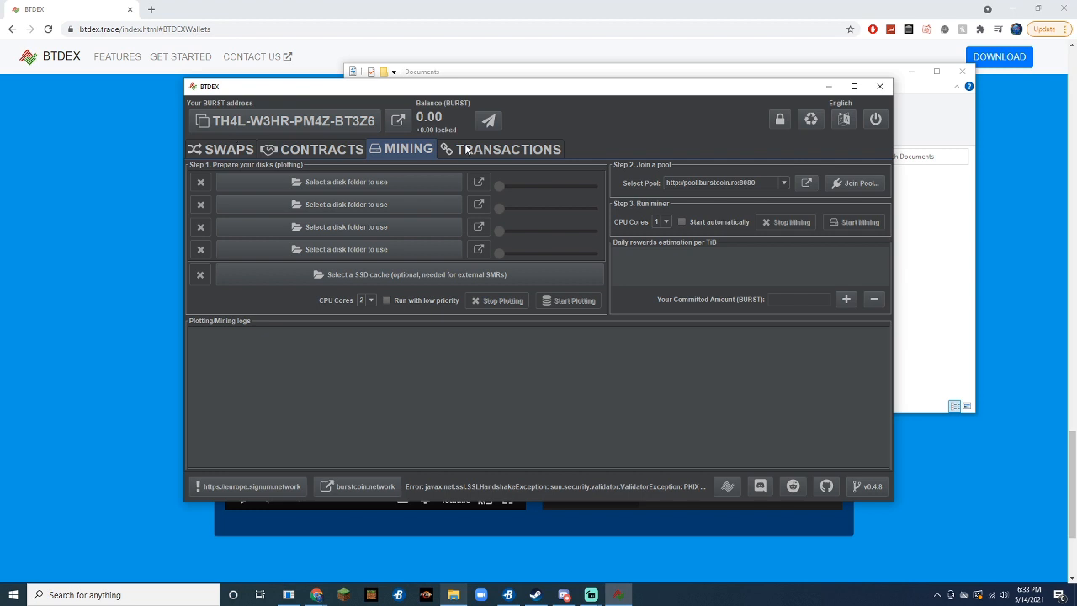
mouse_move(368, 188)
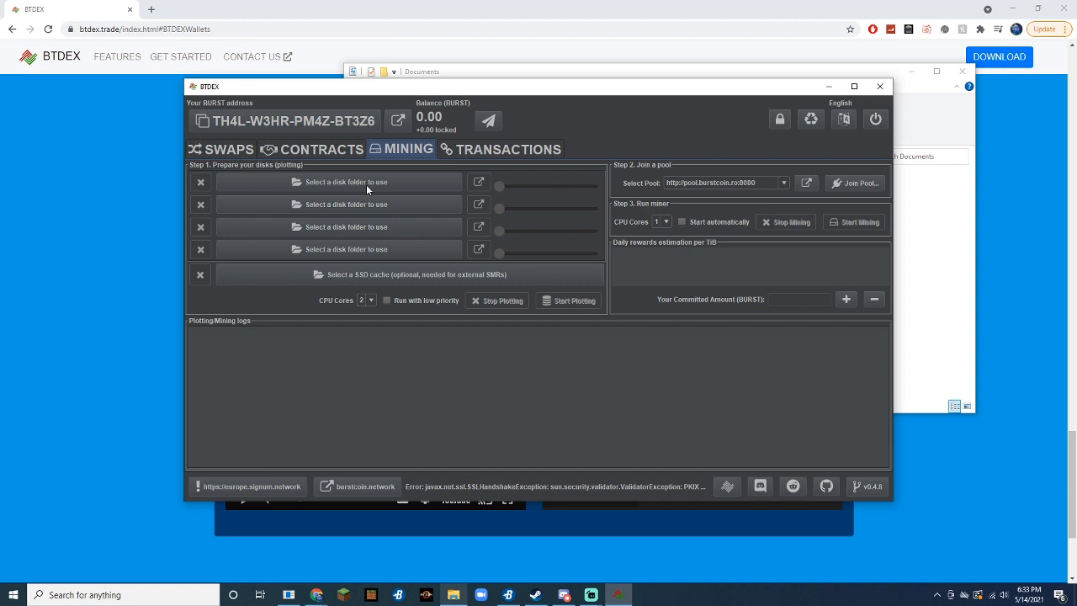
- Choose the 'plot files' folder as the first disk folder for plotting
left_click(338, 182)
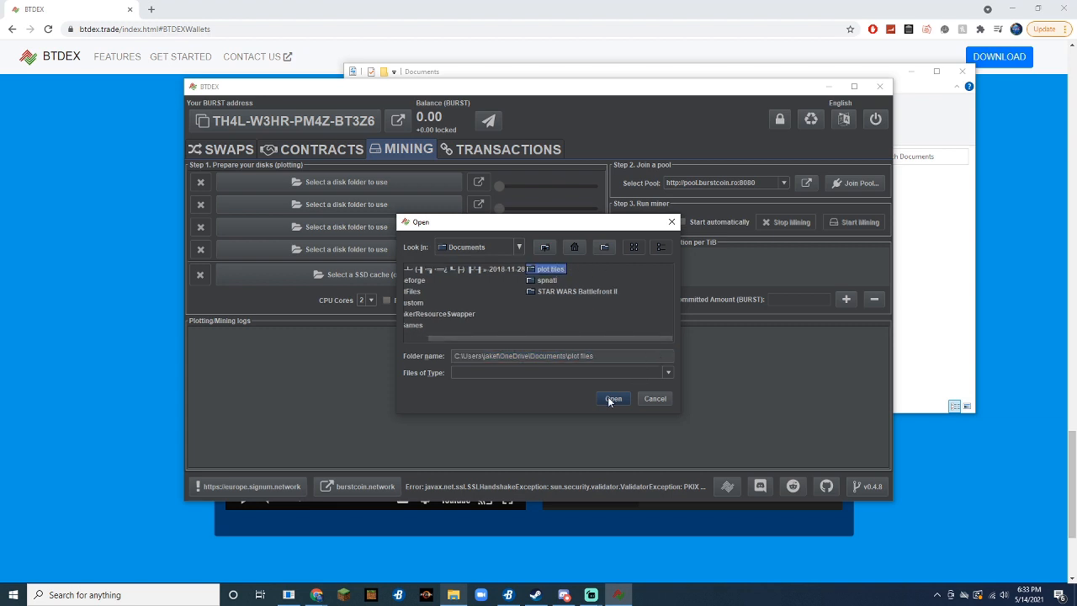
left_click(612, 397)
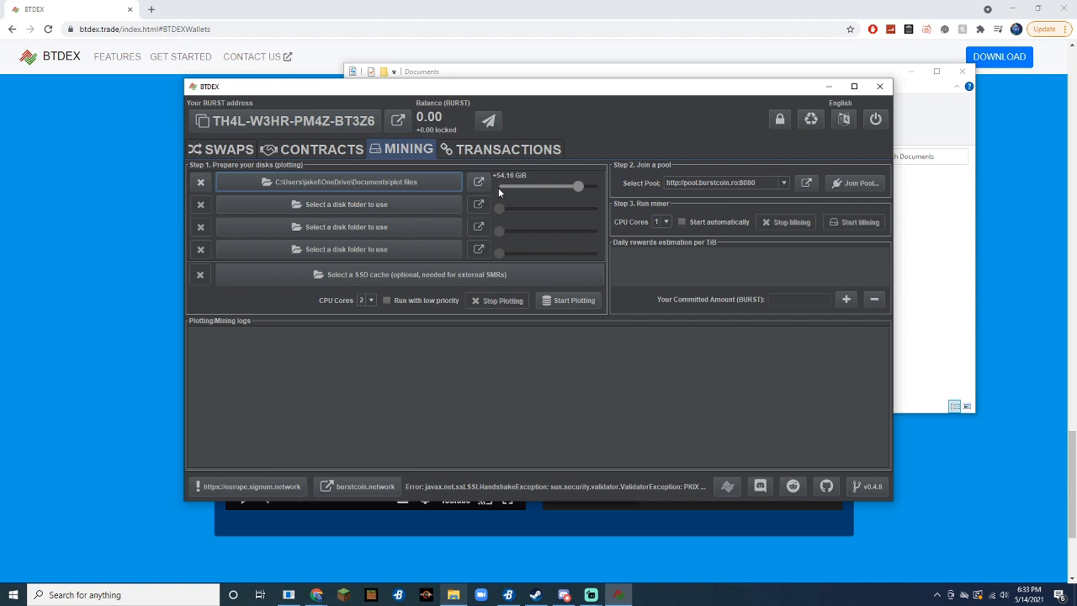
- Shrink the plot's disk space to about 1 GiB and start plotting
left_click_drag(579, 185, 515, 185)
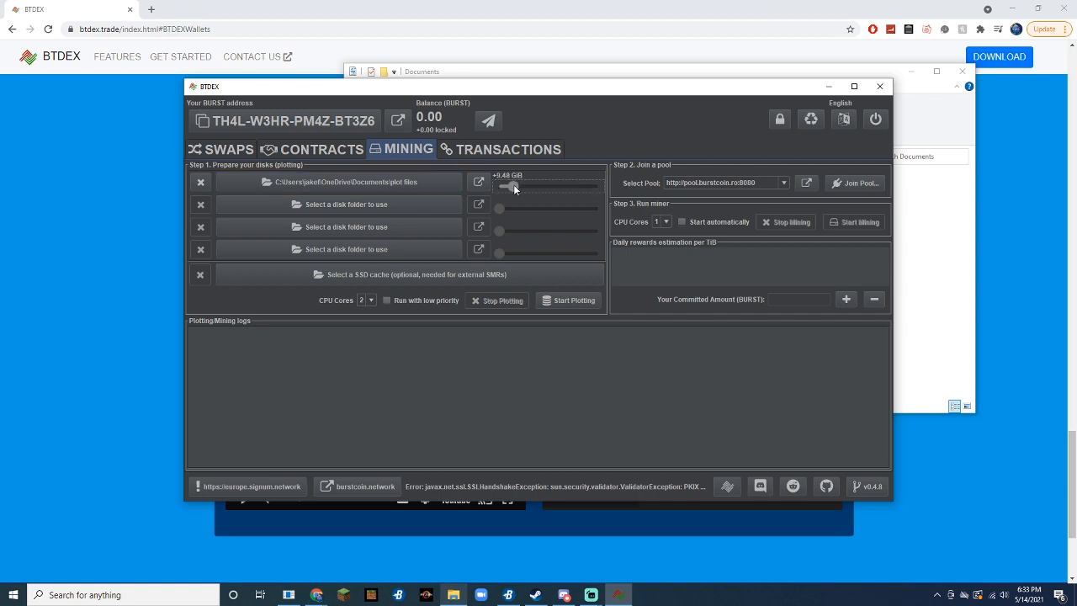
left_click_drag(515, 187, 505, 186)
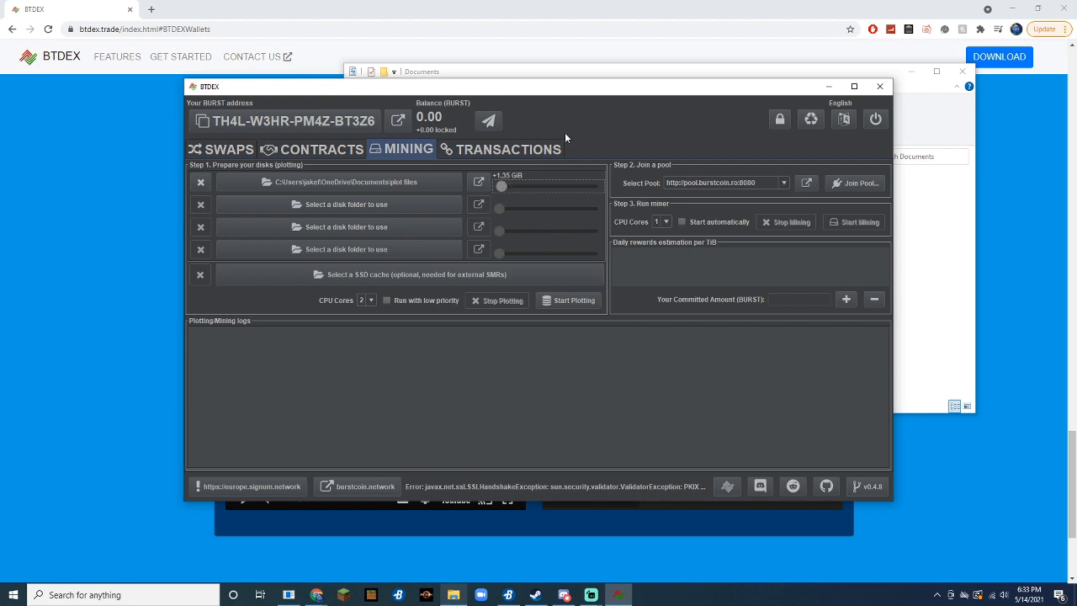
mouse_move(579, 126)
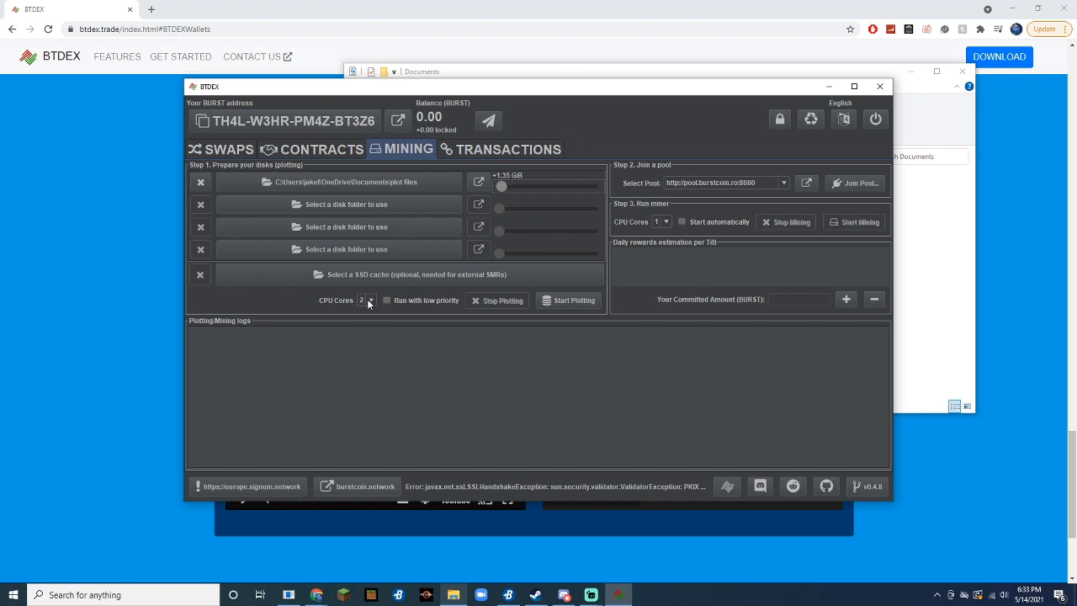
mouse_move(353, 306)
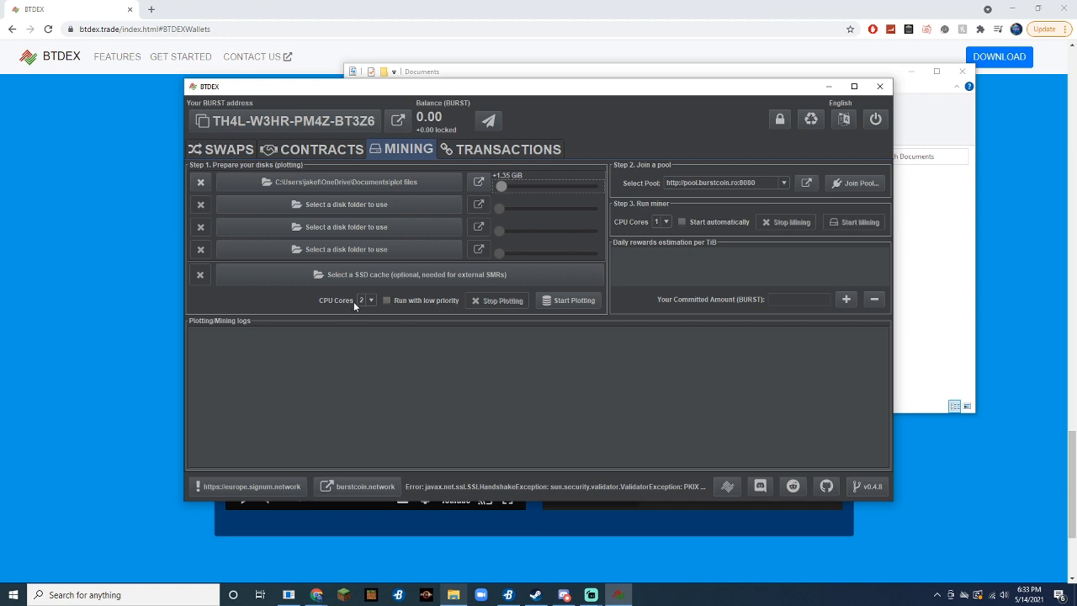
mouse_move(400, 266)
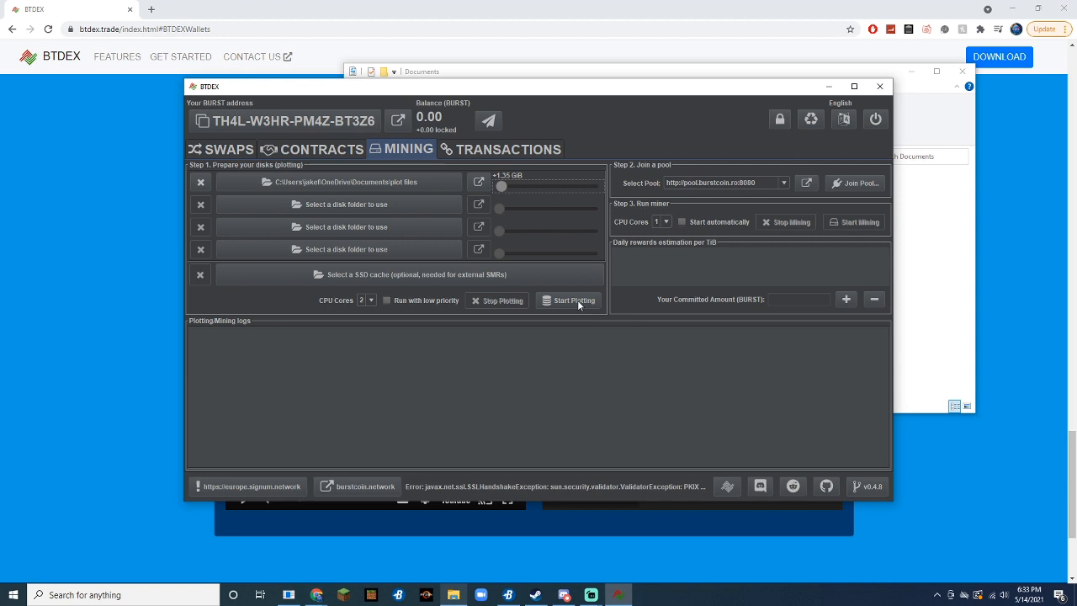
left_click(573, 300)
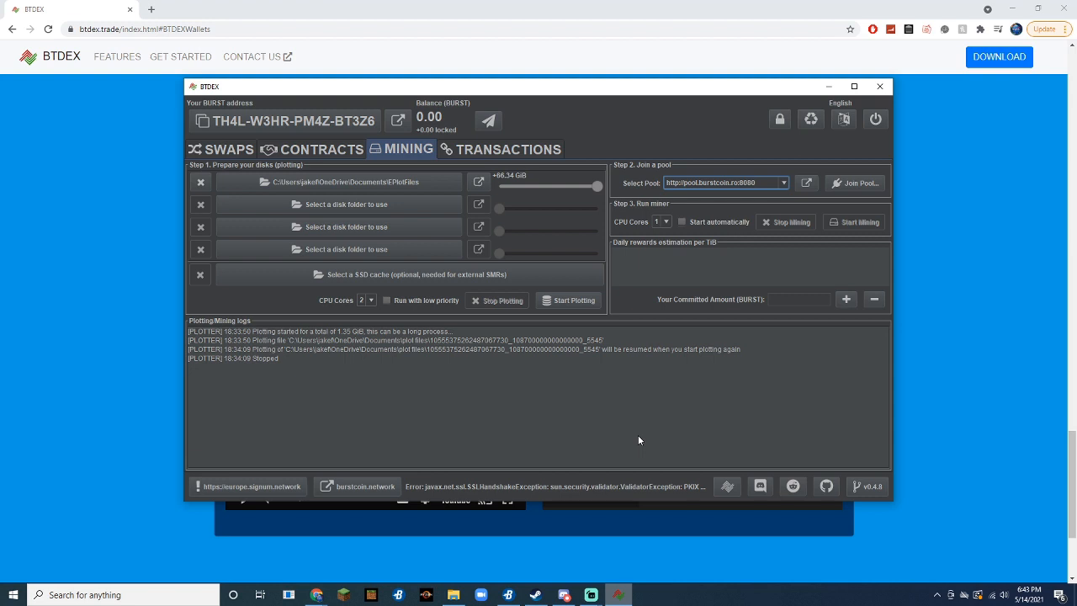
mouse_move(838, 177)
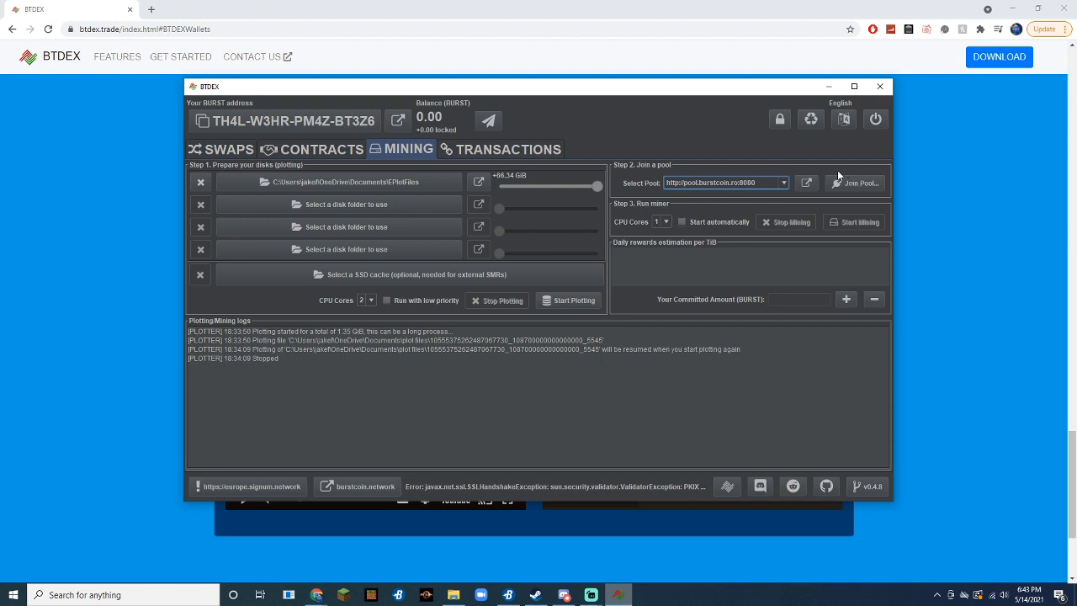